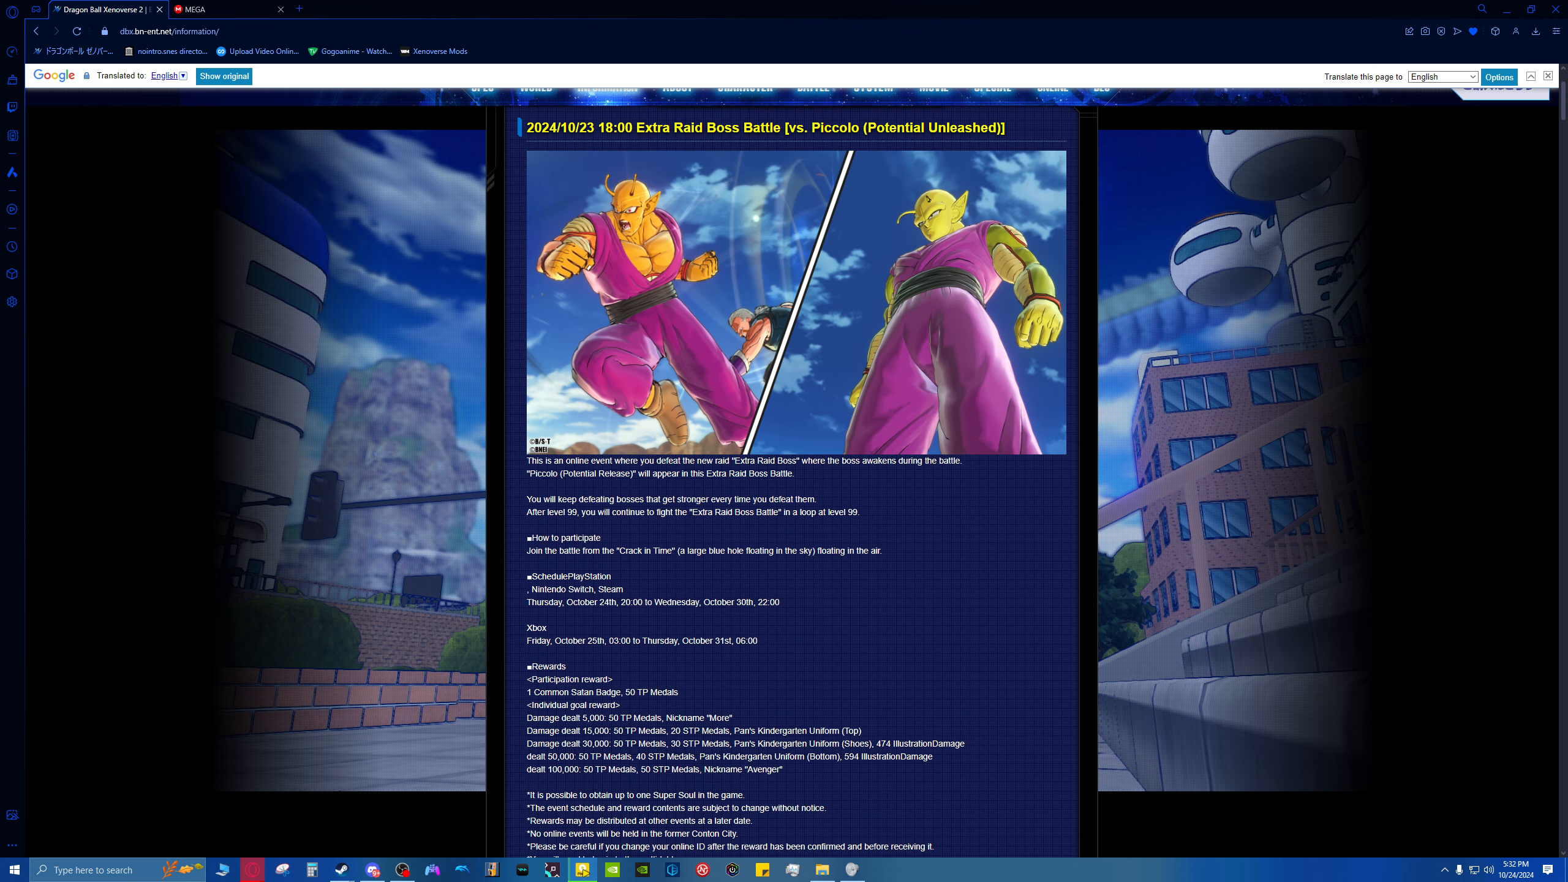
pyautogui.scroll(-3)
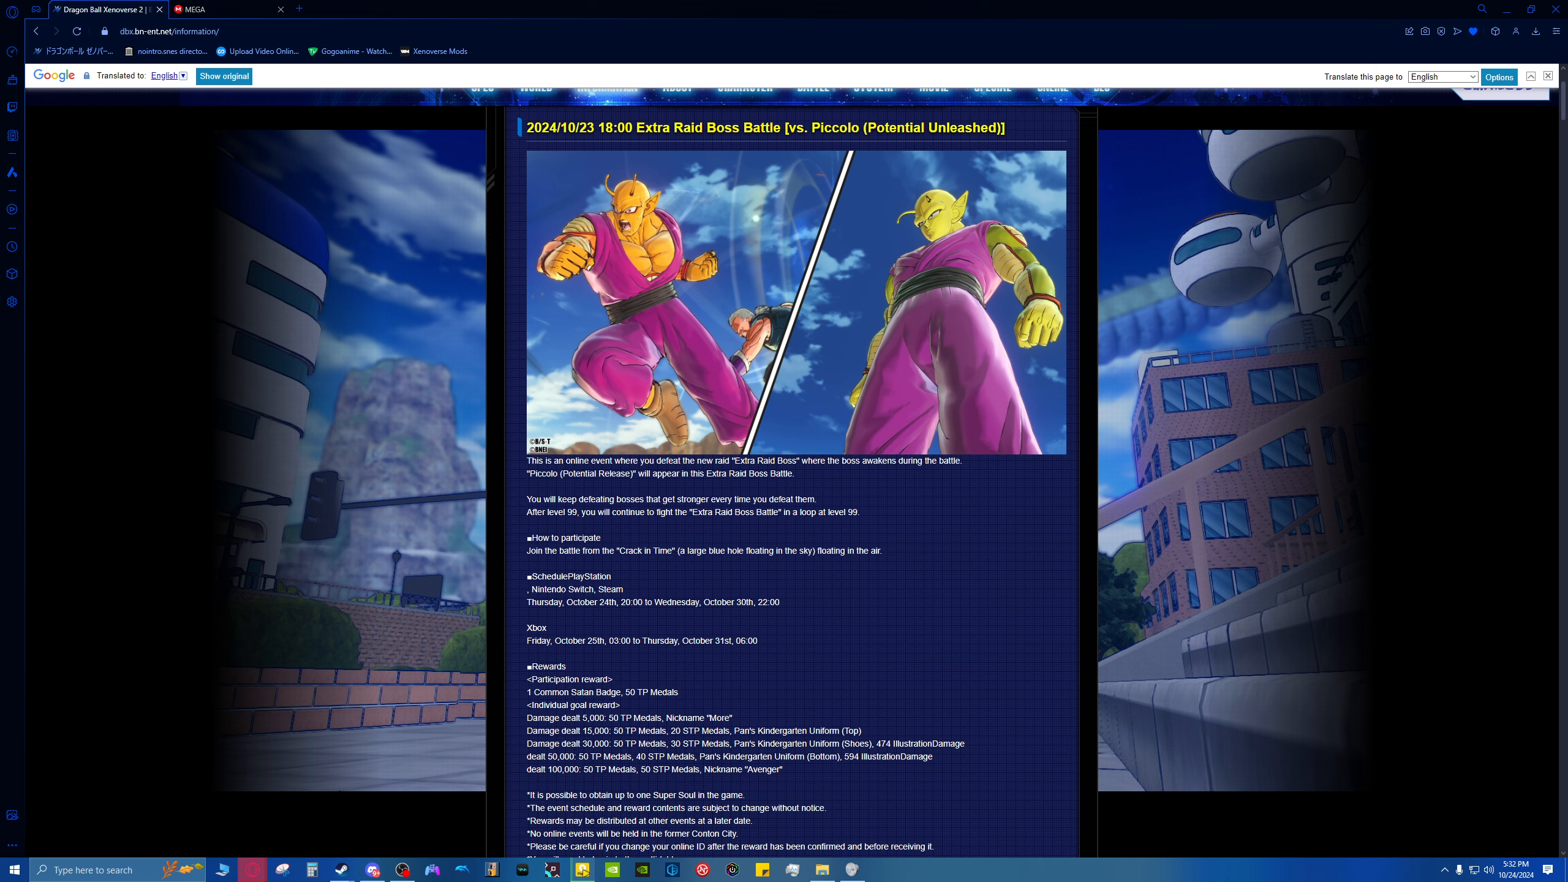
pyautogui.scroll(-3)
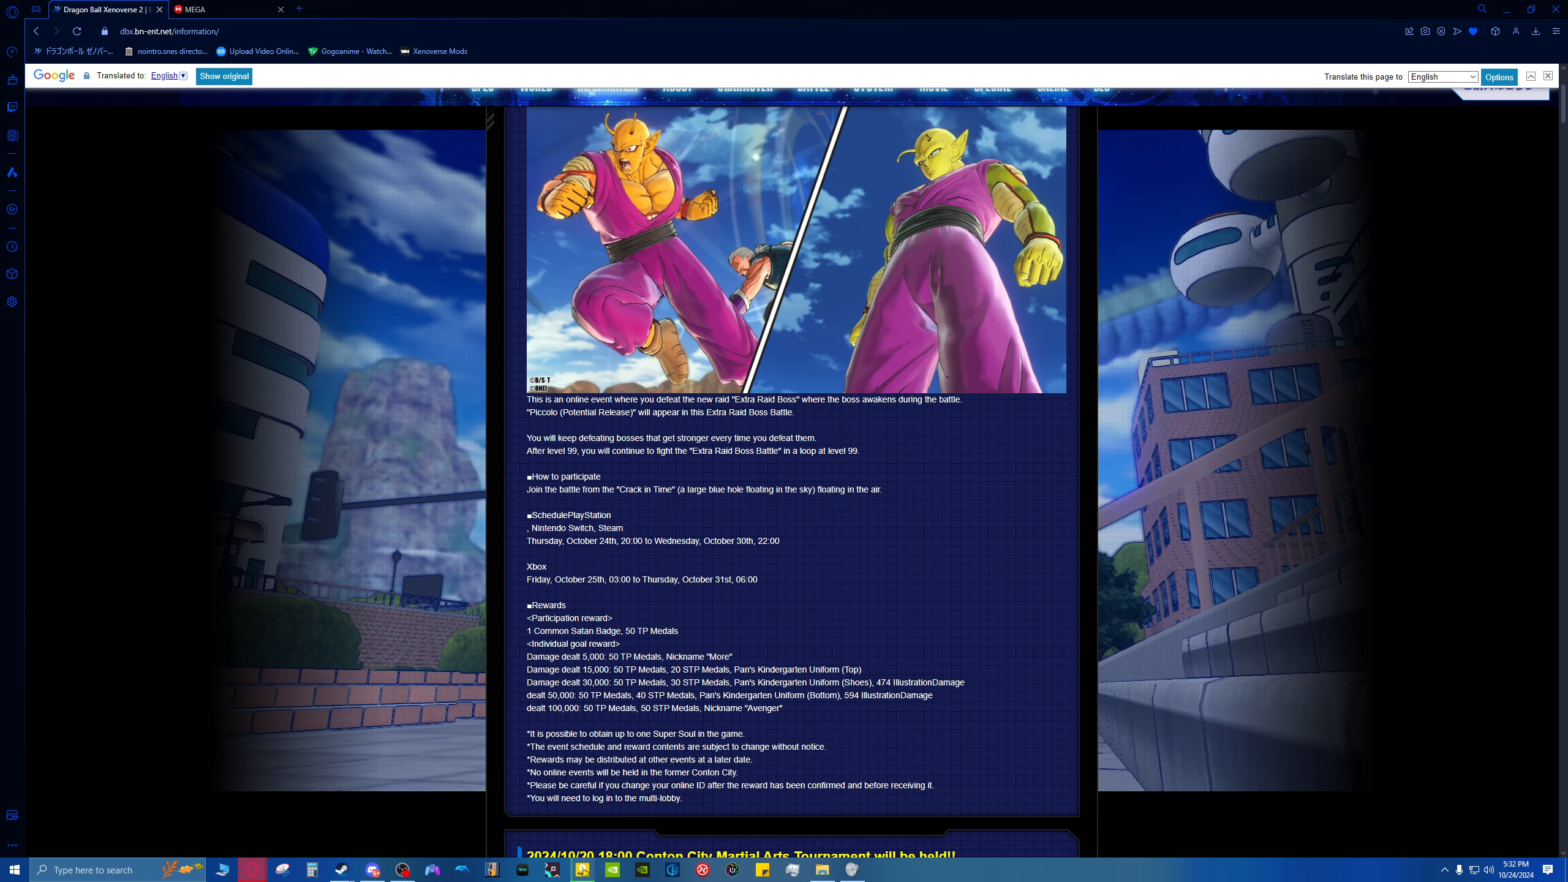